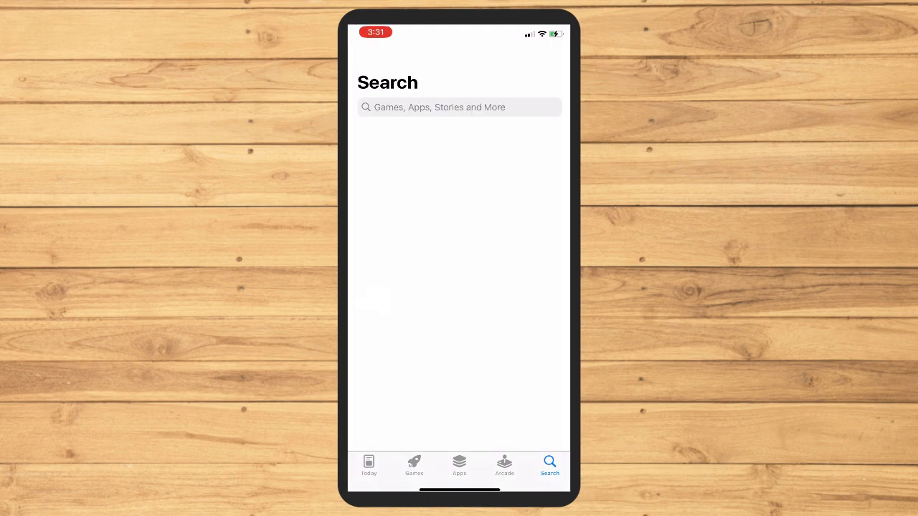
Search the App Store for 'messenger'.
{"action": "left_click", "coordinate": [459, 107]}
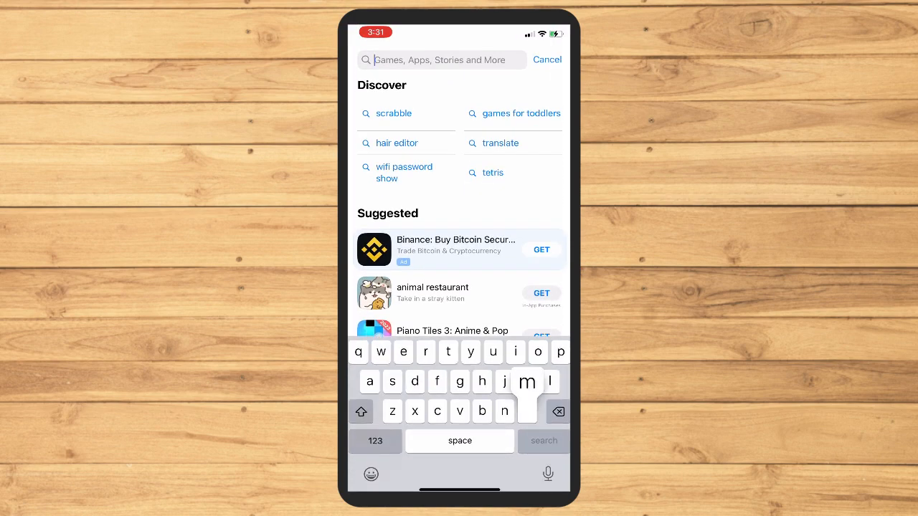
{"action": "type", "text": "messenger"}
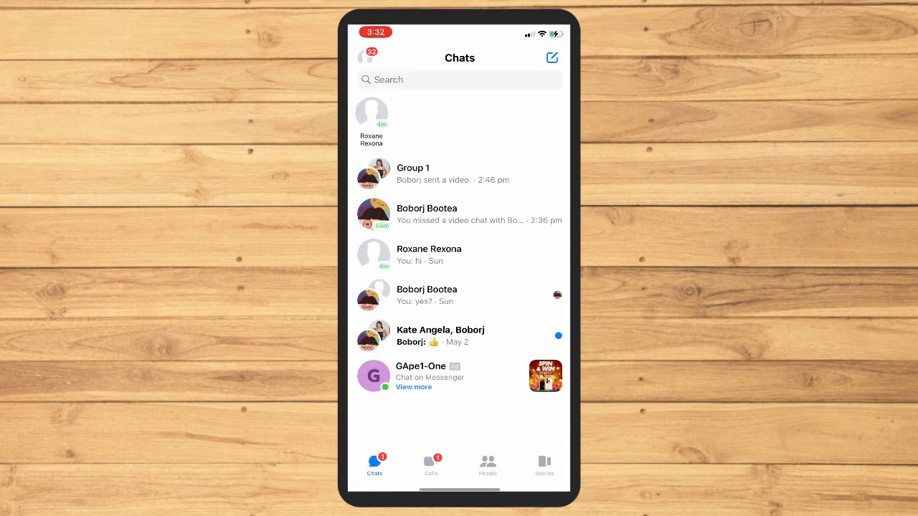
{"action": "scroll", "scroll_direction": "down", "scroll_amount": 3}
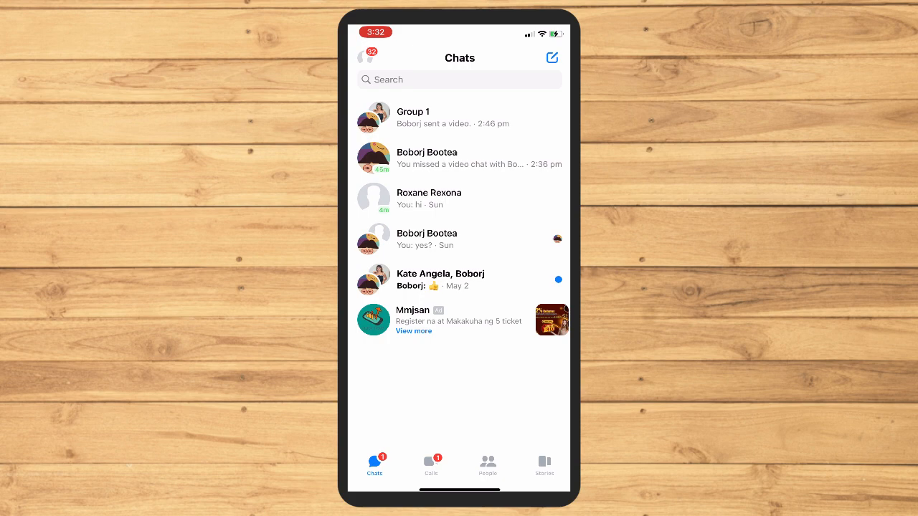
{"action": "key", "text": "home"}
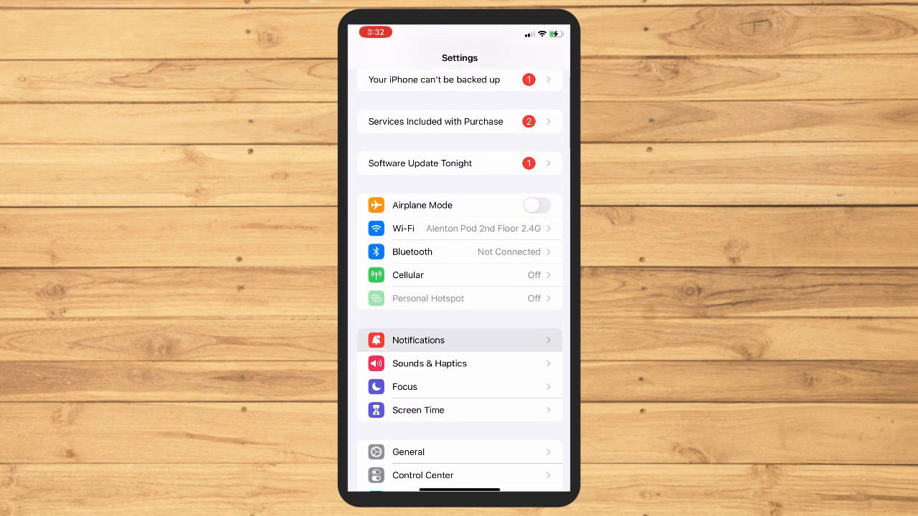
Set Messenger's notification Show Previews option to Never in Settings.
{"action": "left_click", "coordinate": [439, 339]}
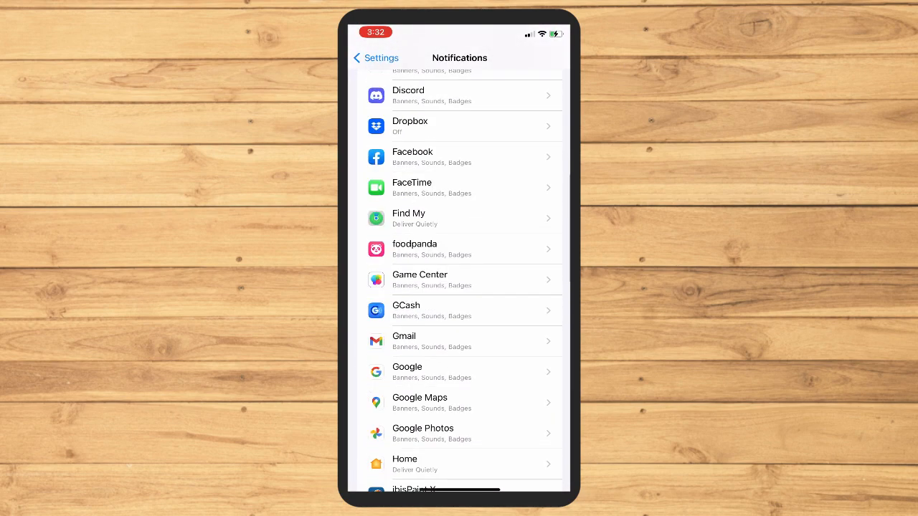
{"action": "scroll", "scroll_direction": "down", "scroll_amount": 3}
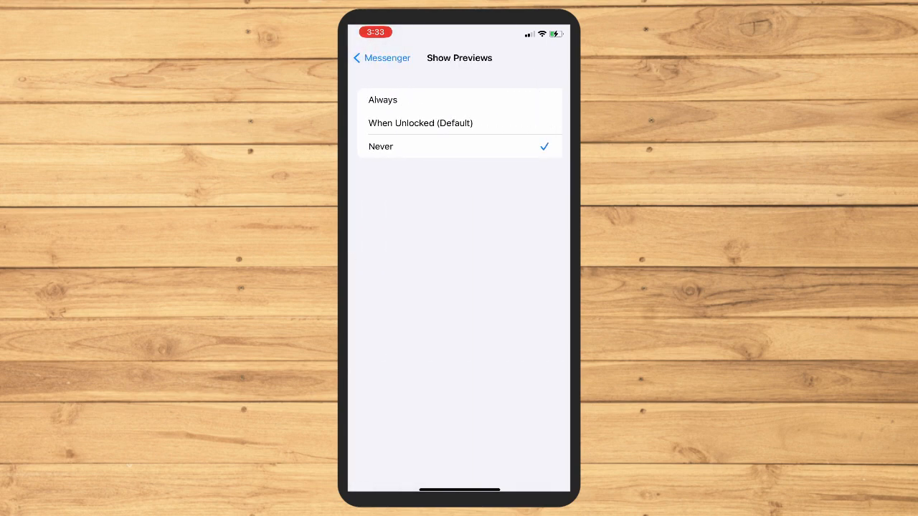
{"action": "left_click", "coordinate": [381, 58]}
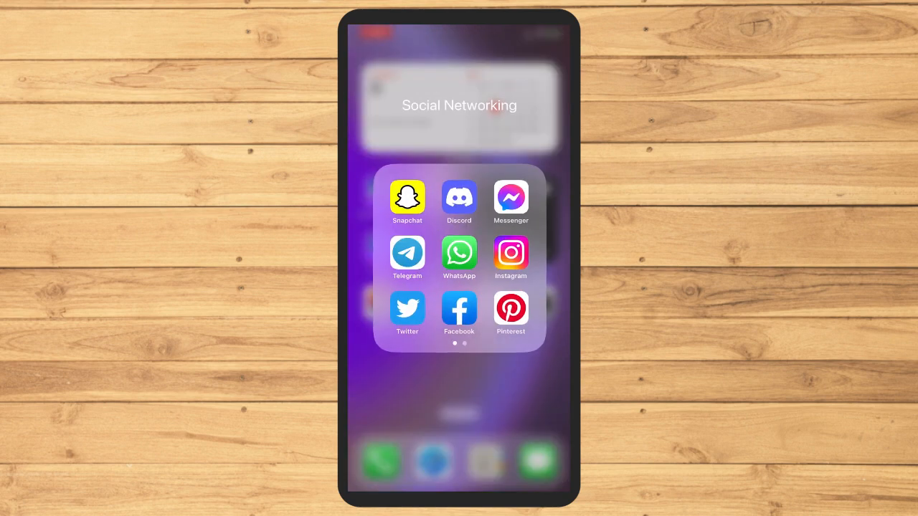
Launch Messenger and scroll the profile menu down to Account settings and Help.
{"action": "left_click", "coordinate": [510, 195]}
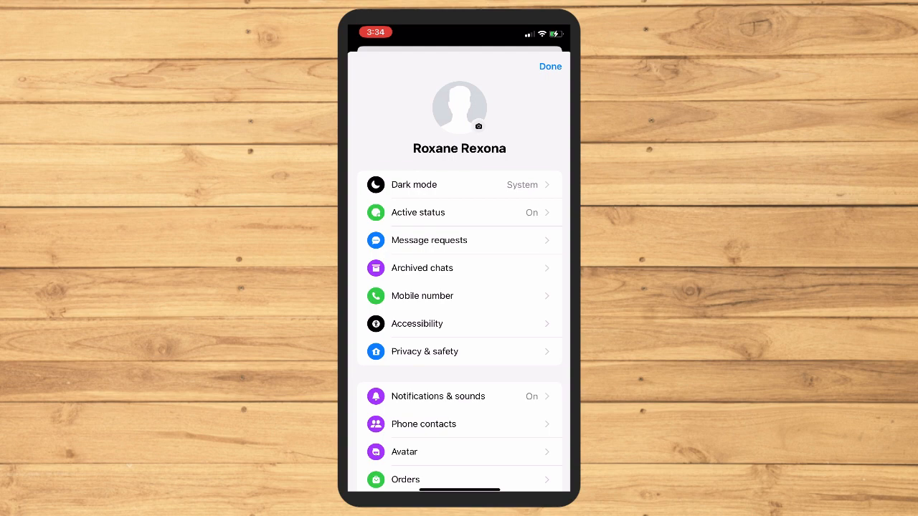
{"action": "scroll", "scroll_direction": "down", "scroll_amount": 3}
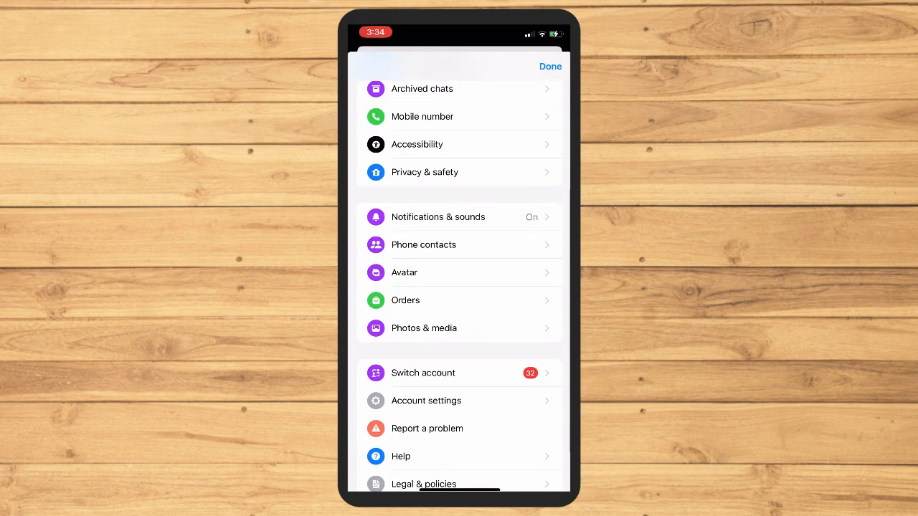
{"action": "scroll", "scroll_direction": "down", "scroll_amount": 3}
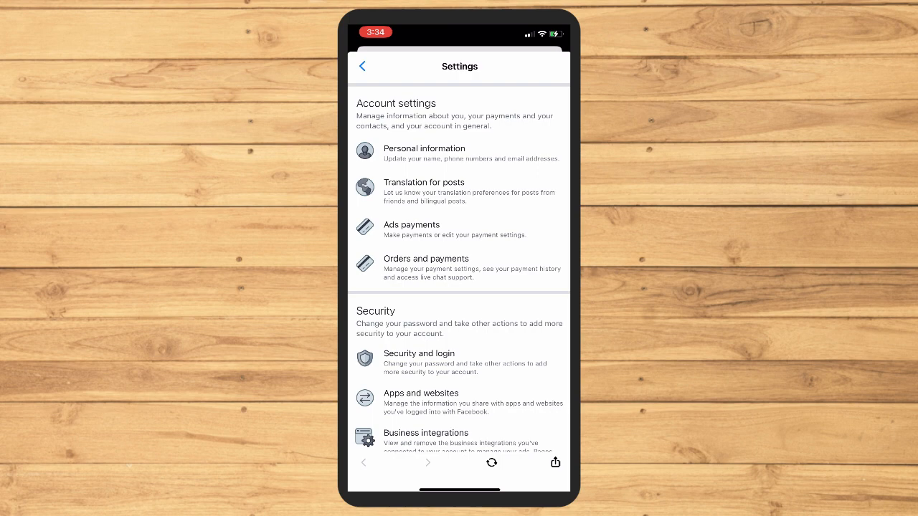
Scroll Settings down to the Your information section with Download profile information.
{"action": "scroll", "scroll_direction": "down", "scroll_amount": 3}
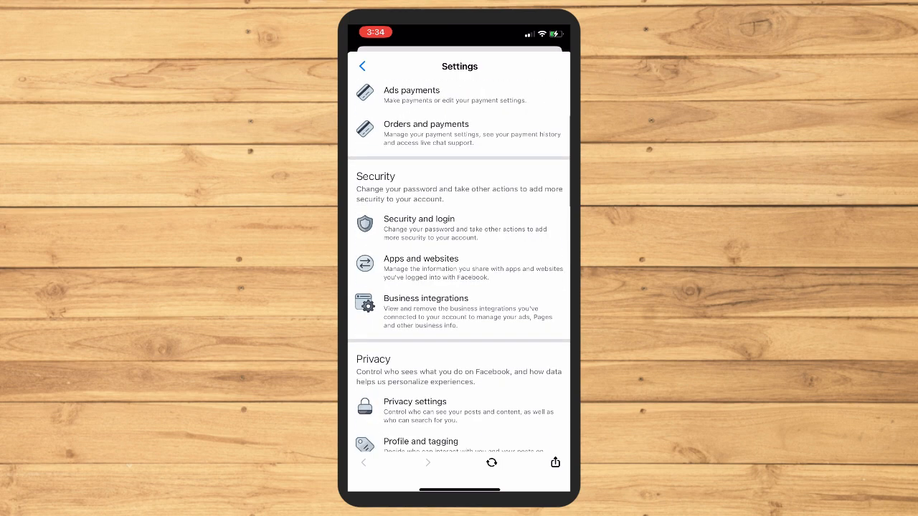
{"action": "scroll", "scroll_direction": "down", "scroll_amount": 3}
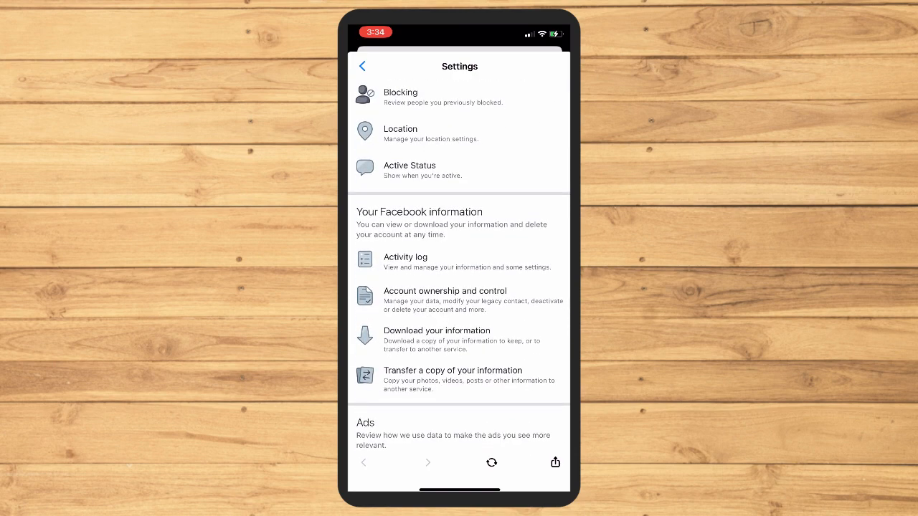
{"action": "scroll", "scroll_direction": "down", "scroll_amount": 3}
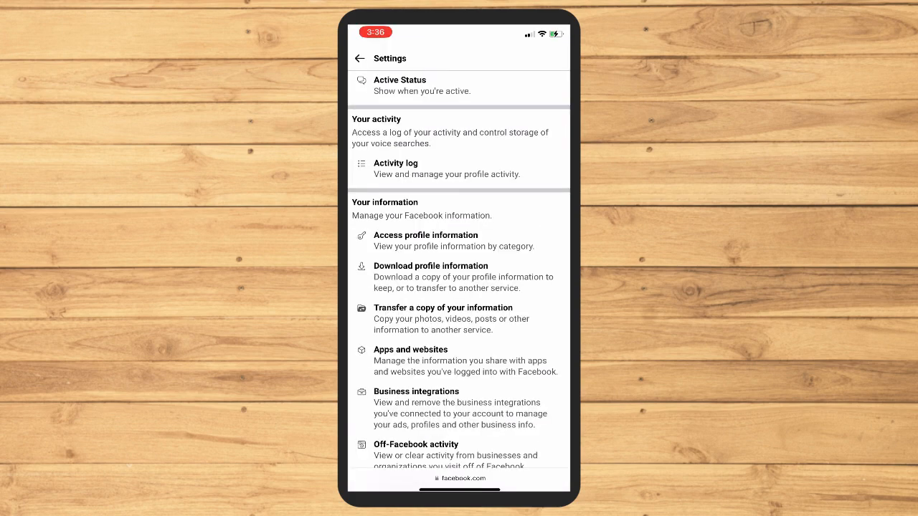
Open Download profile information in the browser and scroll the Request copy tab.
{"action": "left_click", "coordinate": [430, 266]}
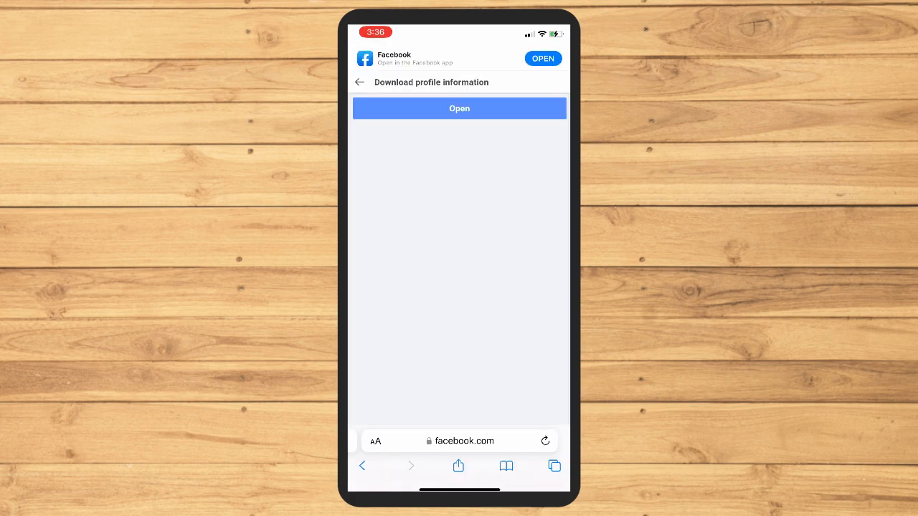
{"action": "left_click", "coordinate": [459, 108]}
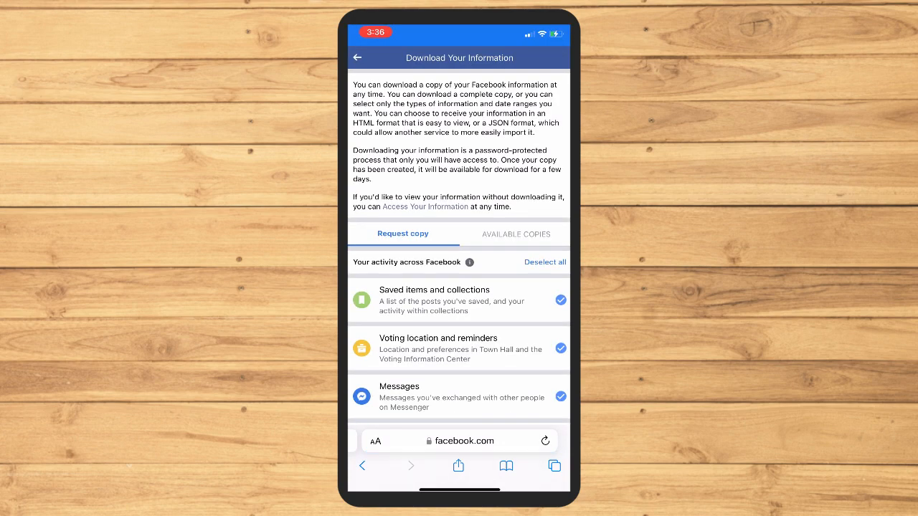
{"action": "scroll", "scroll_direction": "down", "scroll_amount": 3}
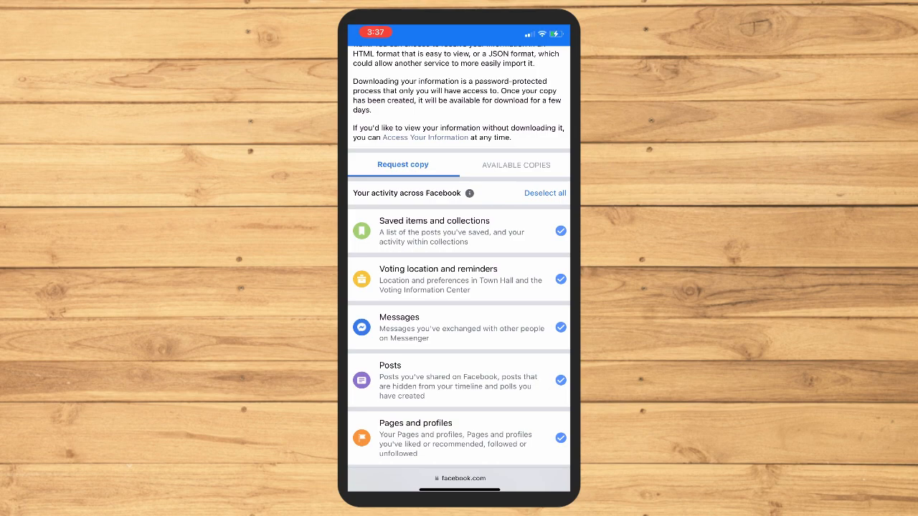
Deselect all categories and scroll to the Date range, Format and Media quality options.
{"action": "left_click", "coordinate": [544, 193]}
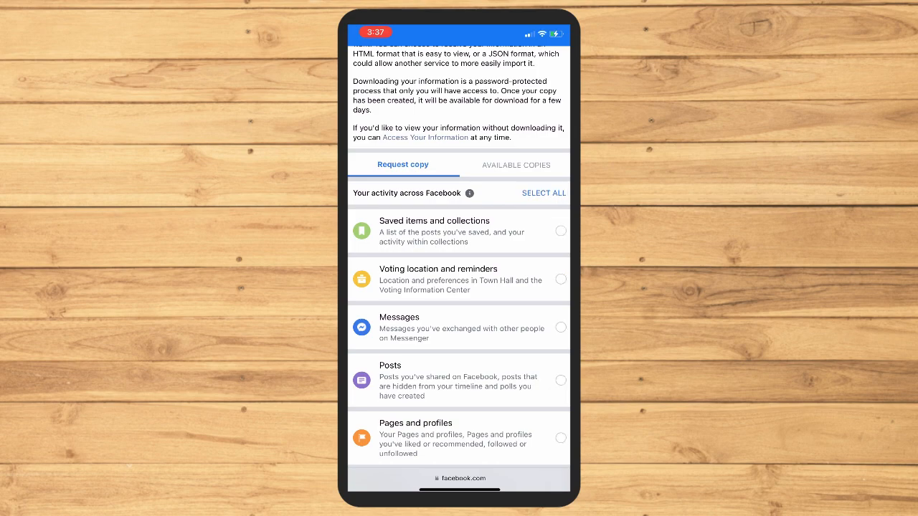
{"action": "scroll", "scroll_direction": "down", "scroll_amount": 3}
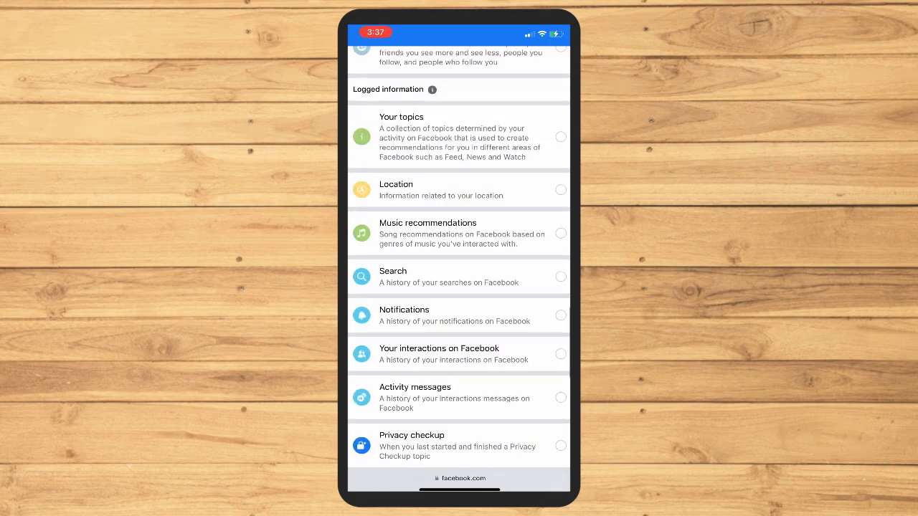
{"action": "scroll", "scroll_direction": "down", "scroll_amount": 3}
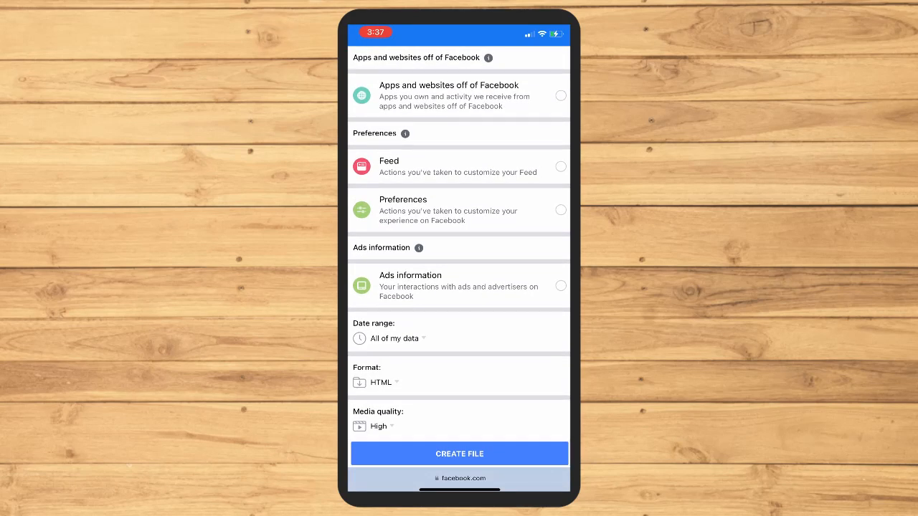
Limit the request to a May 8–9, 2023 date range and create the HTML, high-quality file.
{"action": "left_click", "coordinate": [393, 339]}
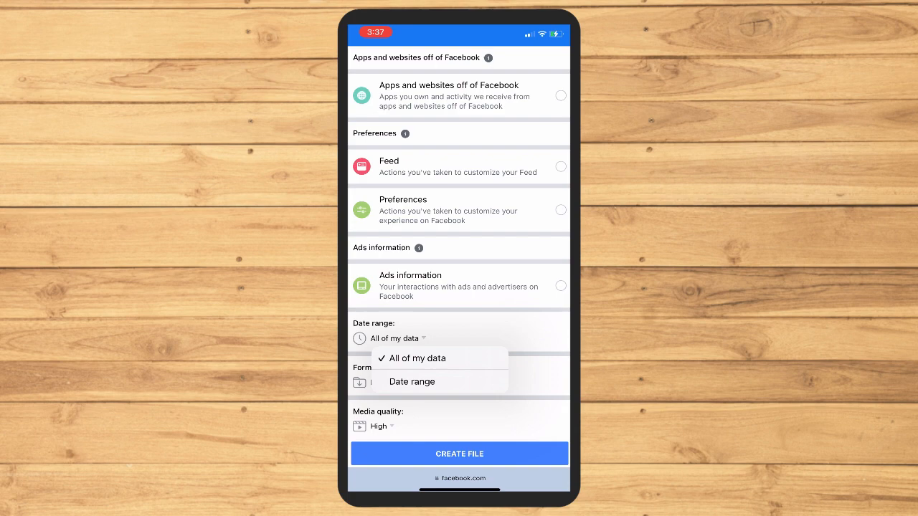
{"action": "left_click", "coordinate": [411, 381]}
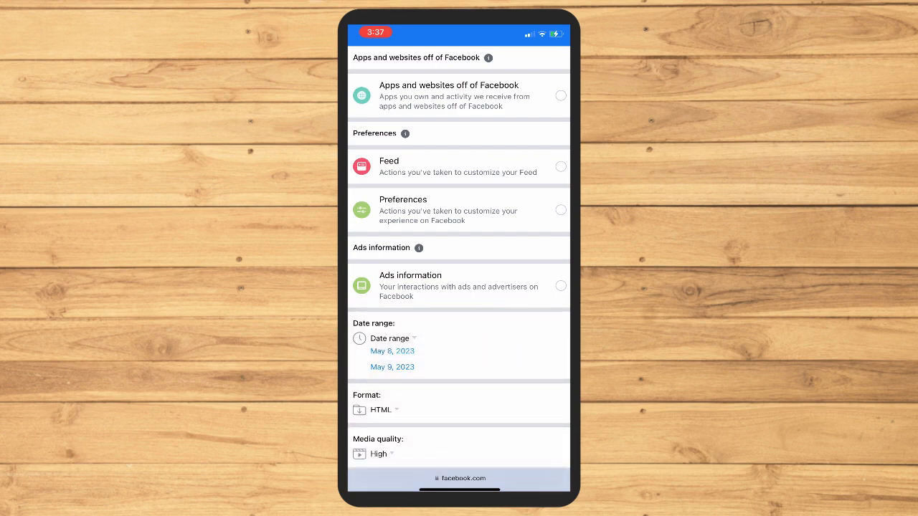
{"action": "left_click", "coordinate": [392, 351]}
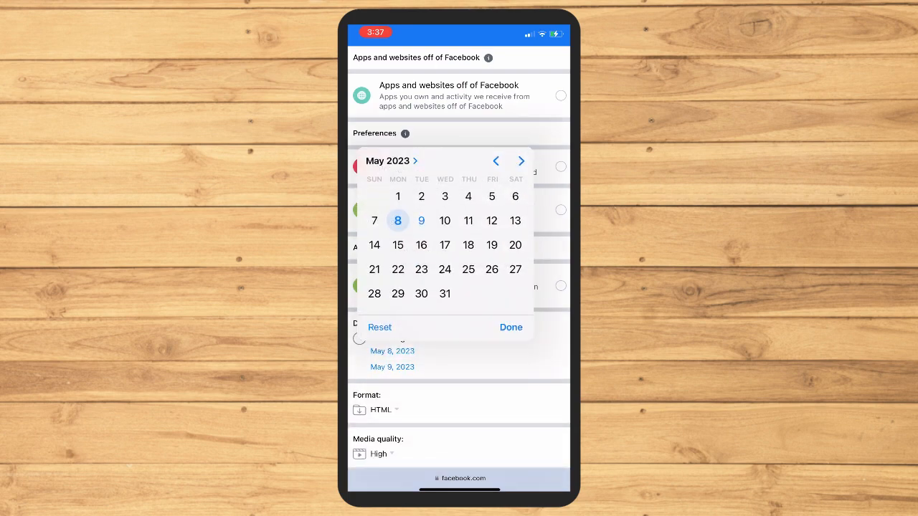
{"action": "left_click", "coordinate": [511, 327]}
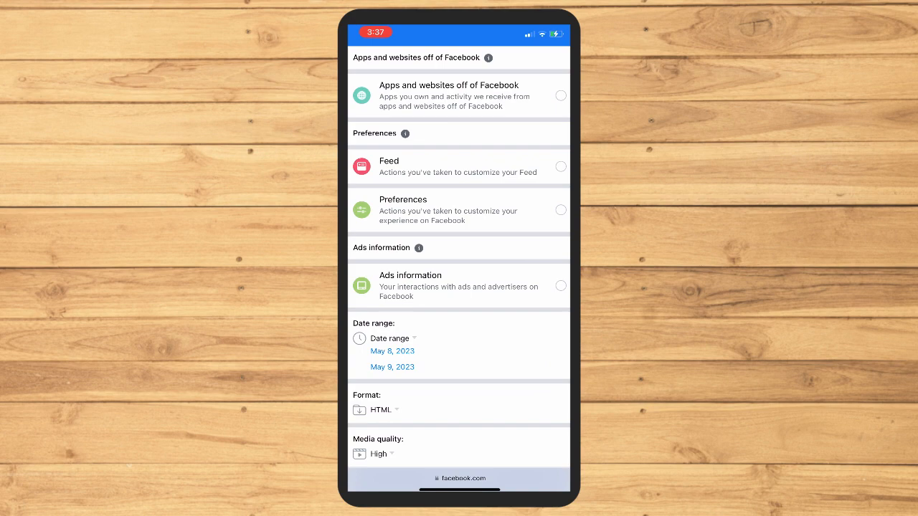
{"action": "scroll", "scroll_direction": "down", "scroll_amount": 3}
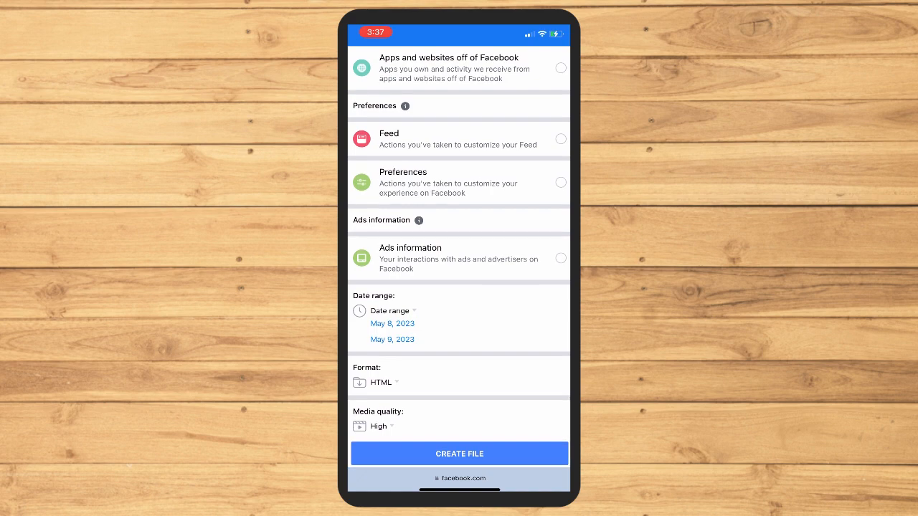
{"action": "left_click", "coordinate": [459, 454]}
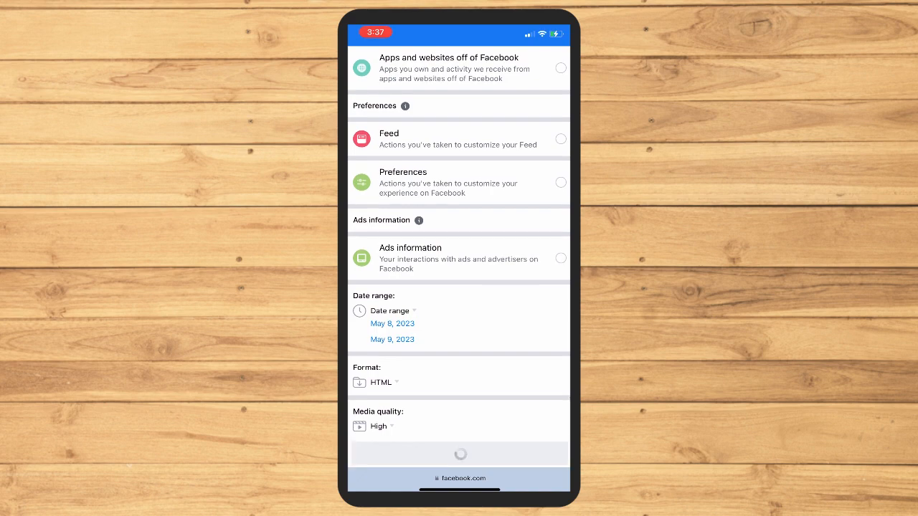